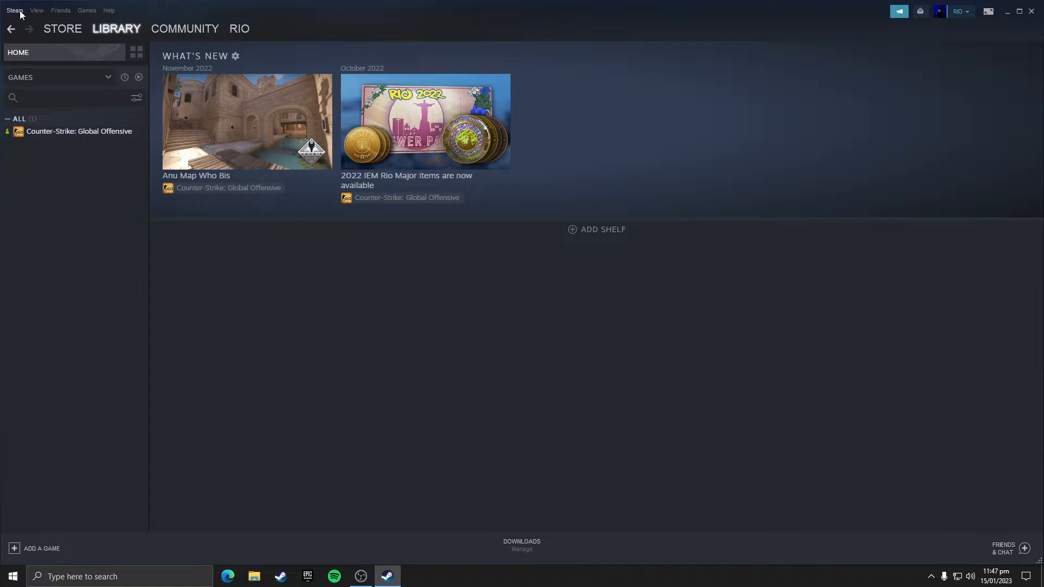
Open Steam's Settings window from the Steam menu at top-left
left_click(13, 10)
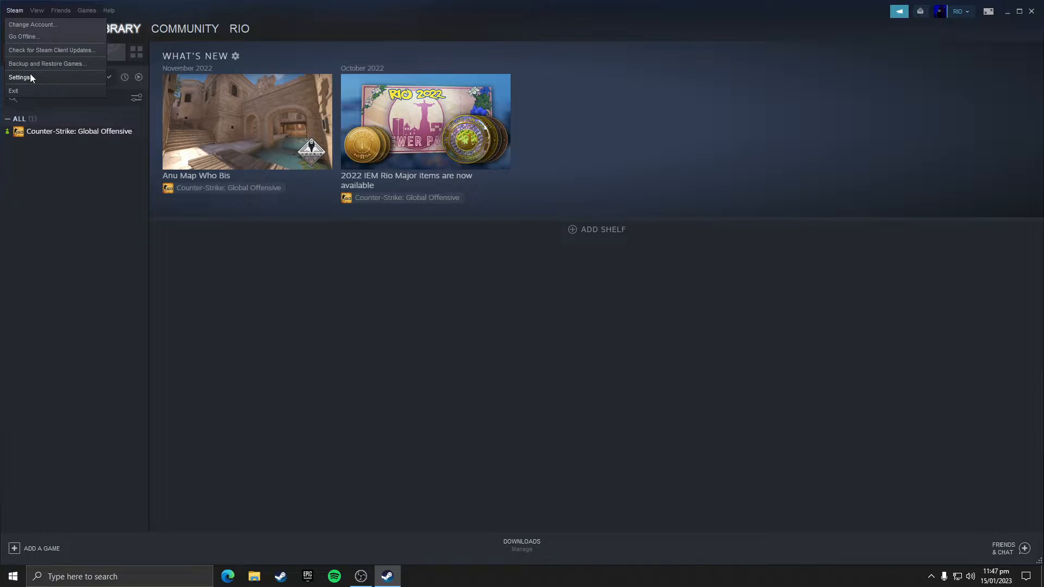
left_click(20, 77)
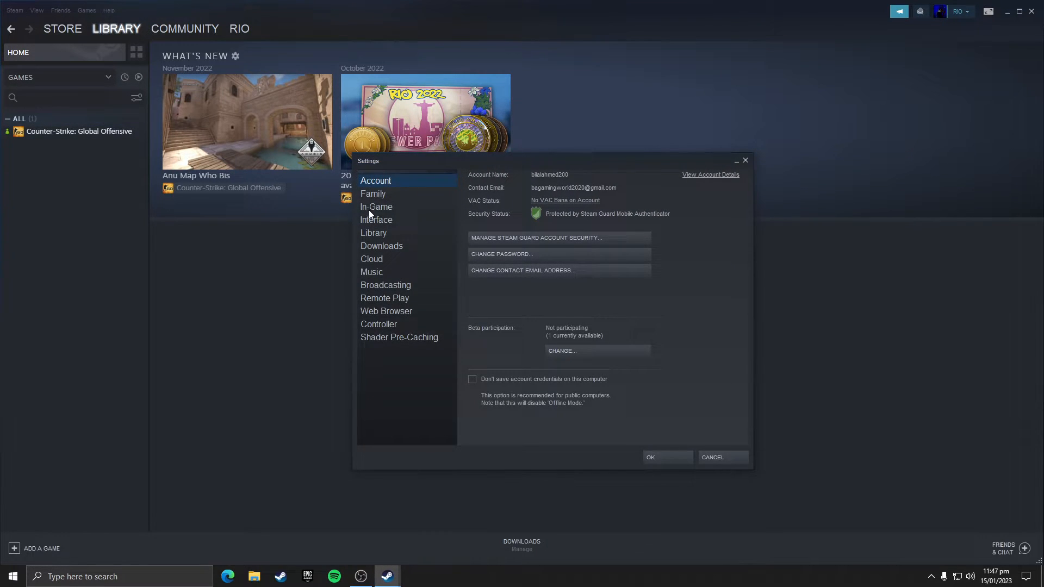
On the In-Game page, disable the Steam Overlay, Desktop Game Theatre and the screenshot sound
left_click(375, 207)
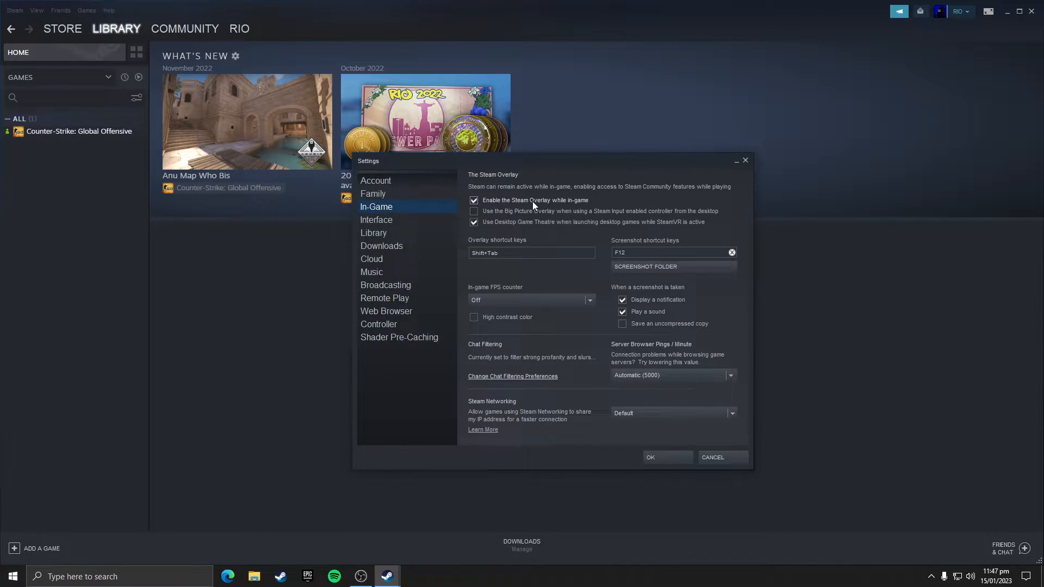
left_click(474, 200)
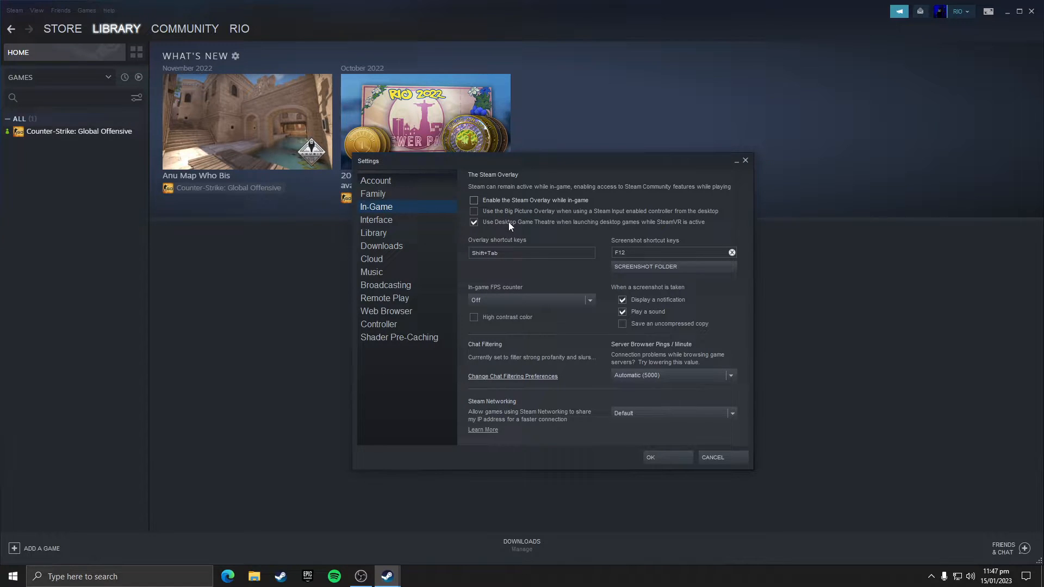
left_click(473, 222)
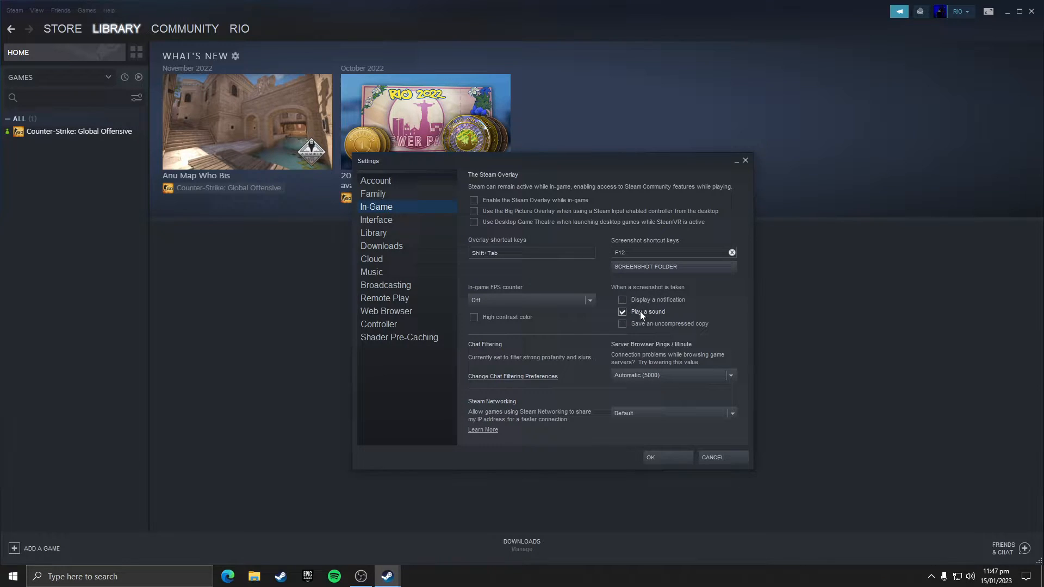
left_click(622, 311)
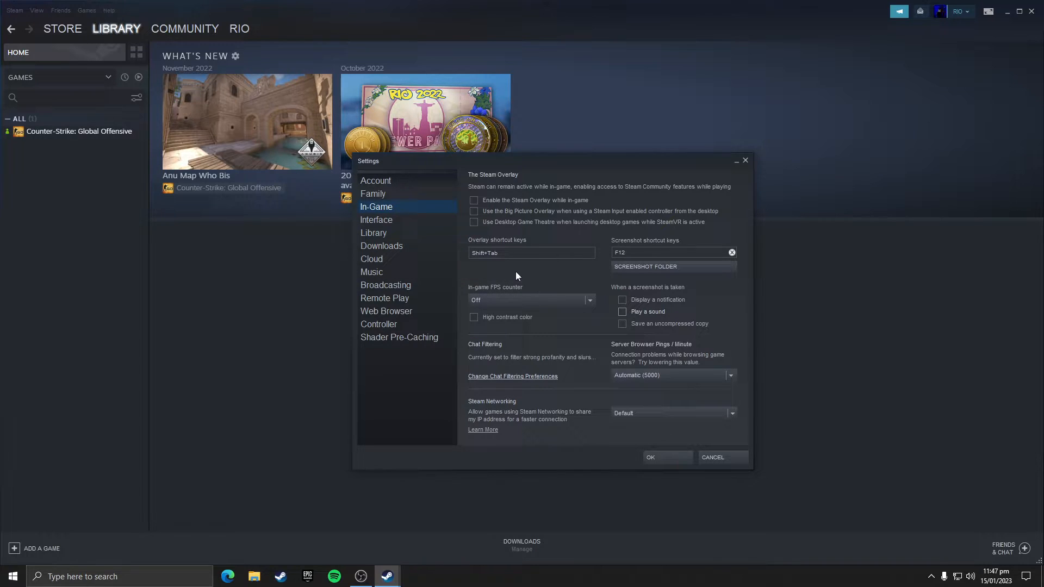
mouse_move(492, 325)
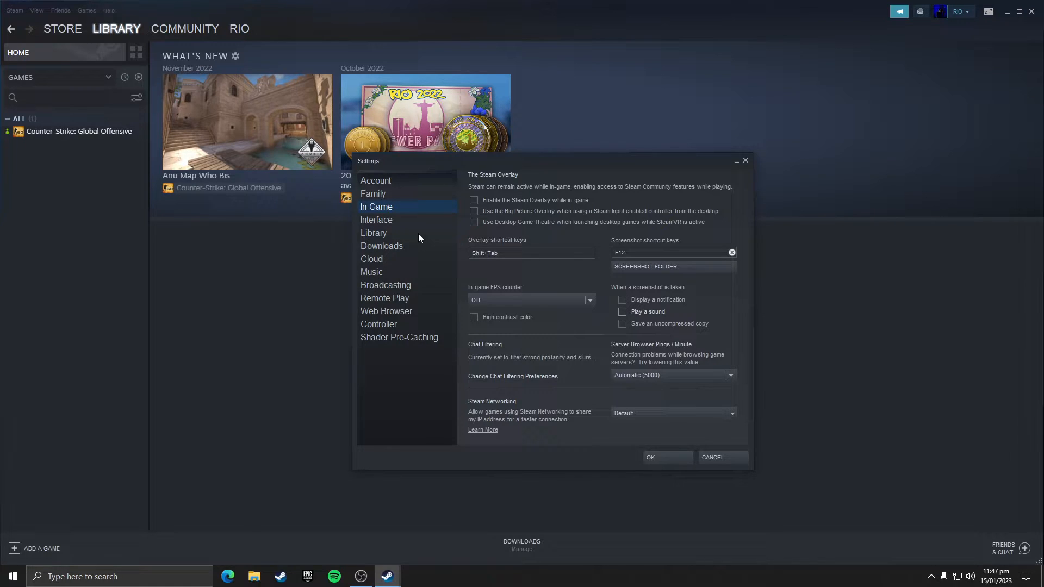
On the Interface page, turn off smooth web-view scrolling and new-release notifications
left_click(375, 219)
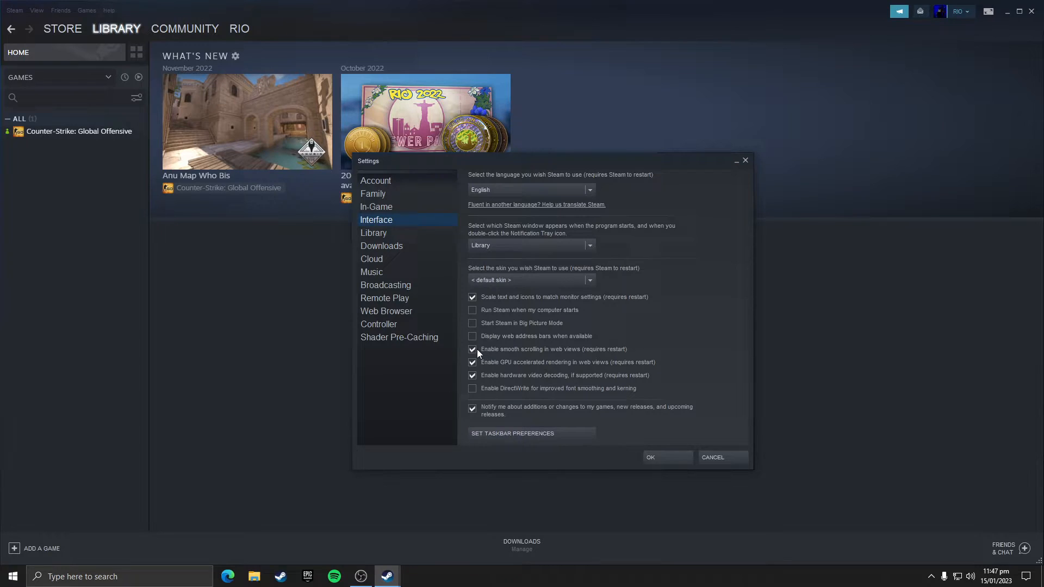
left_click(472, 349)
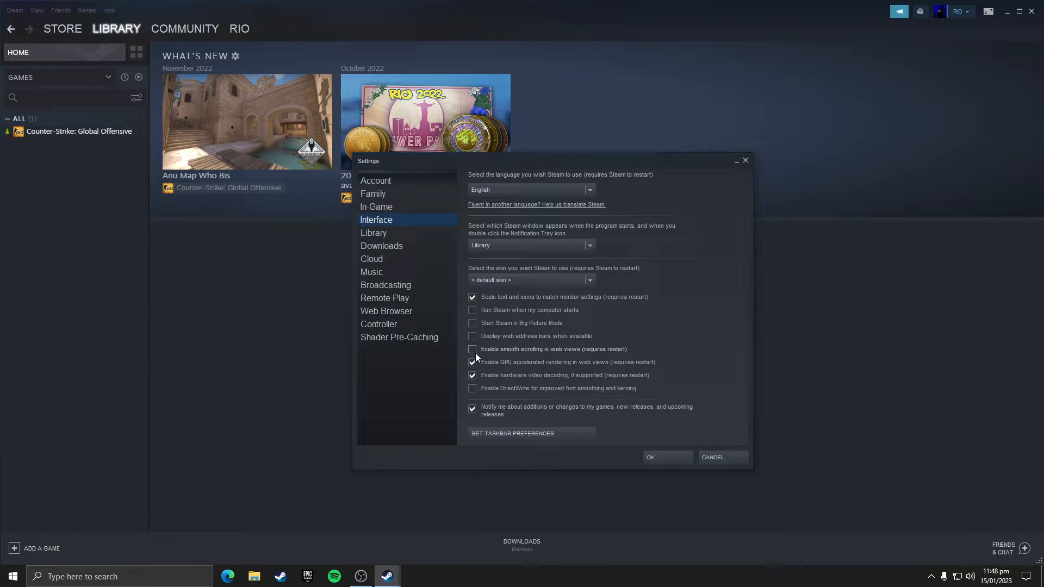
mouse_move(513, 375)
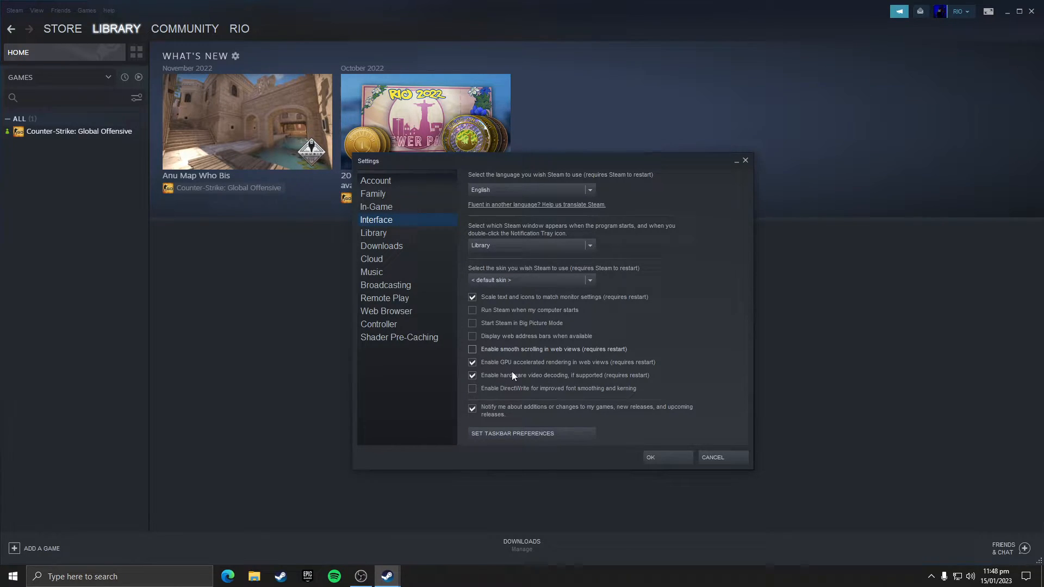
left_click(472, 375)
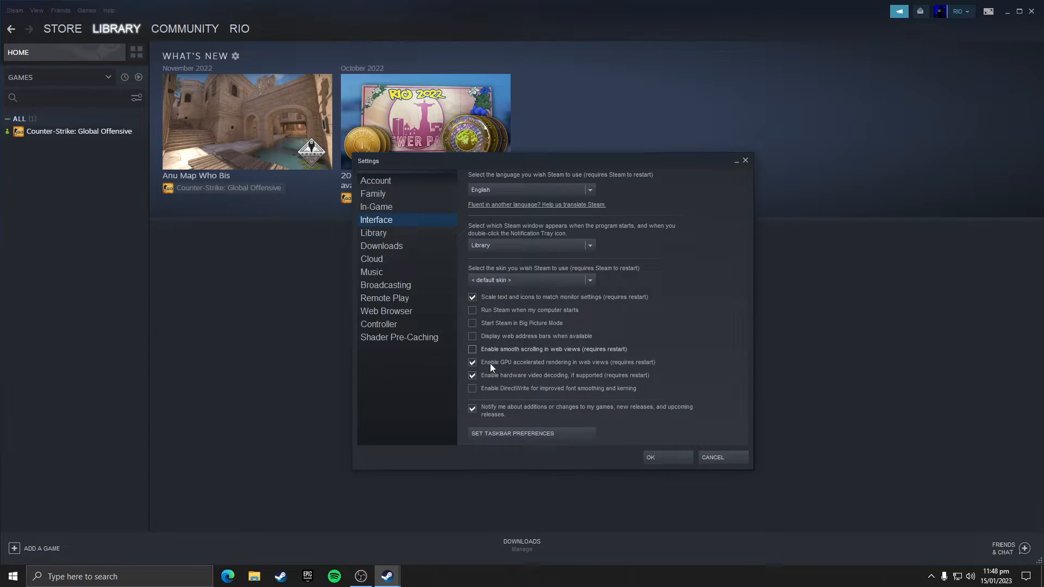
mouse_move(581, 369)
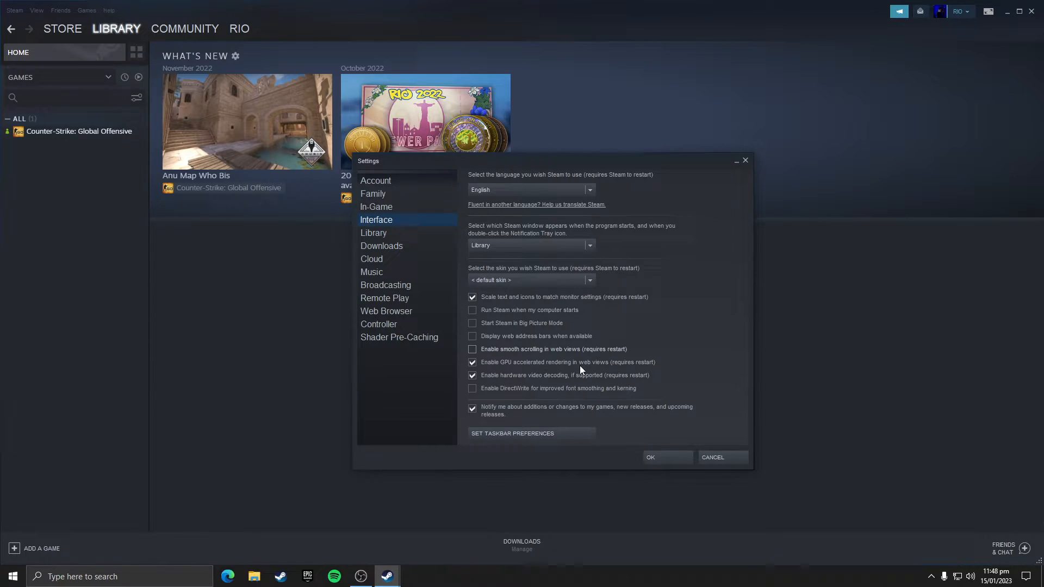
mouse_move(559, 383)
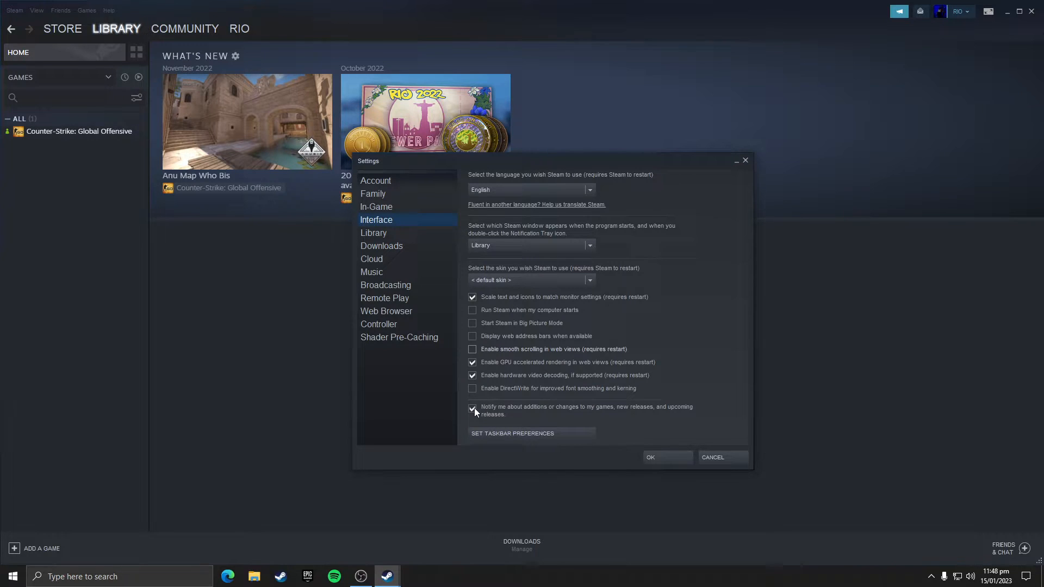
left_click(472, 408)
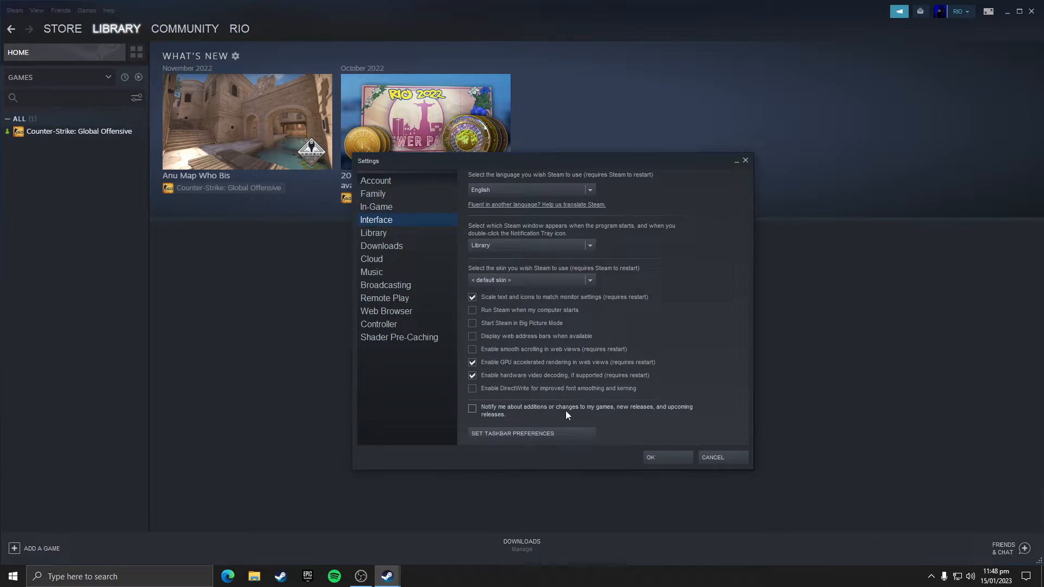
mouse_move(502, 230)
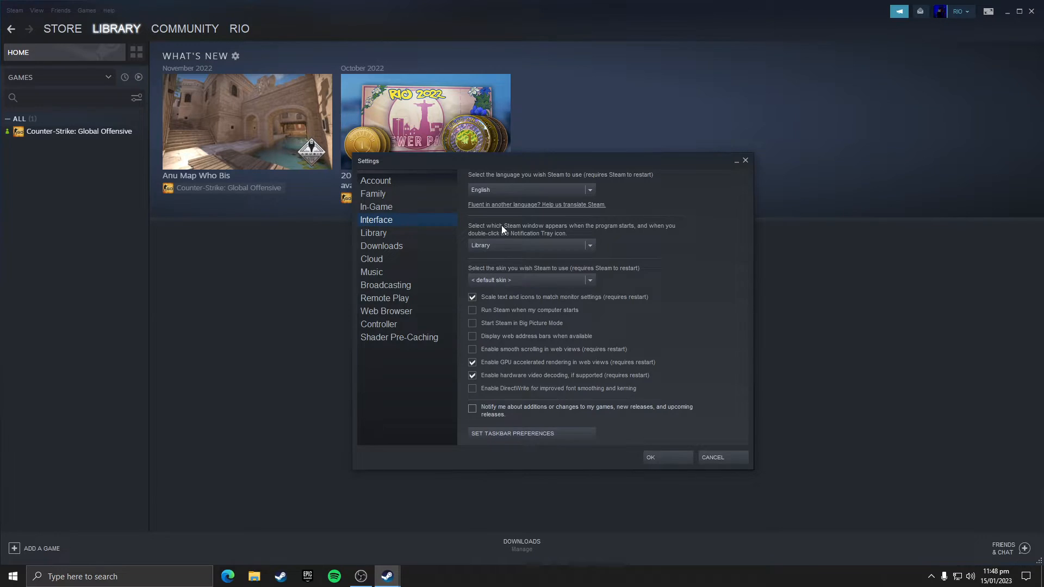
mouse_move(515, 243)
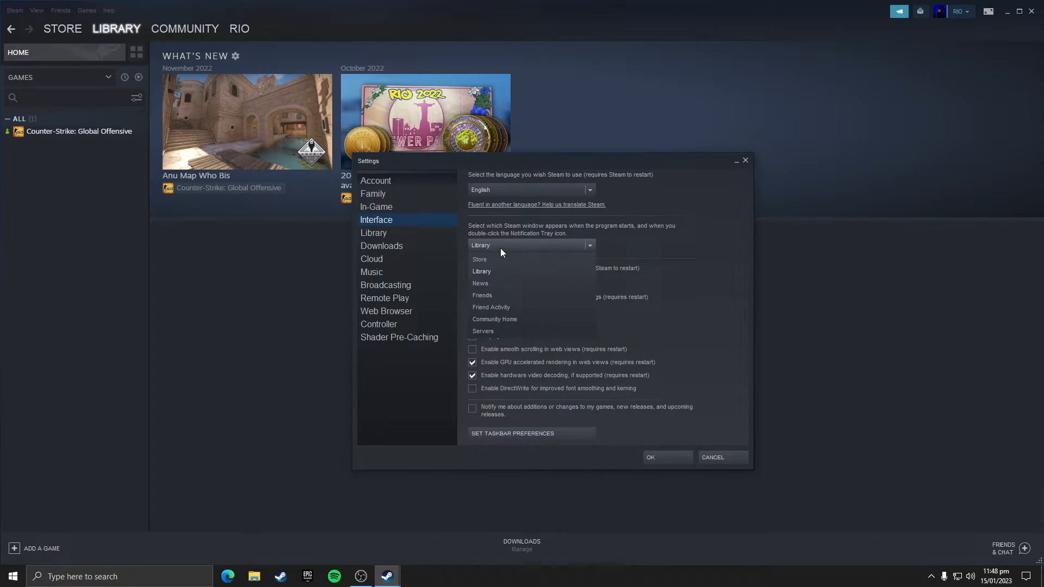
Keep Library as the startup window and show the Library settings page
left_click(479, 259)
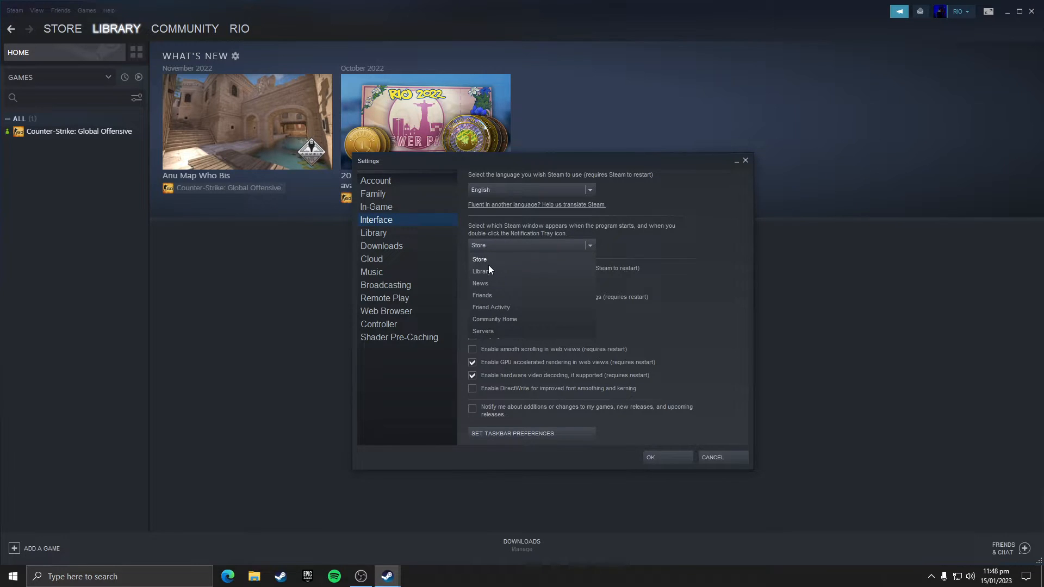
left_click(480, 272)
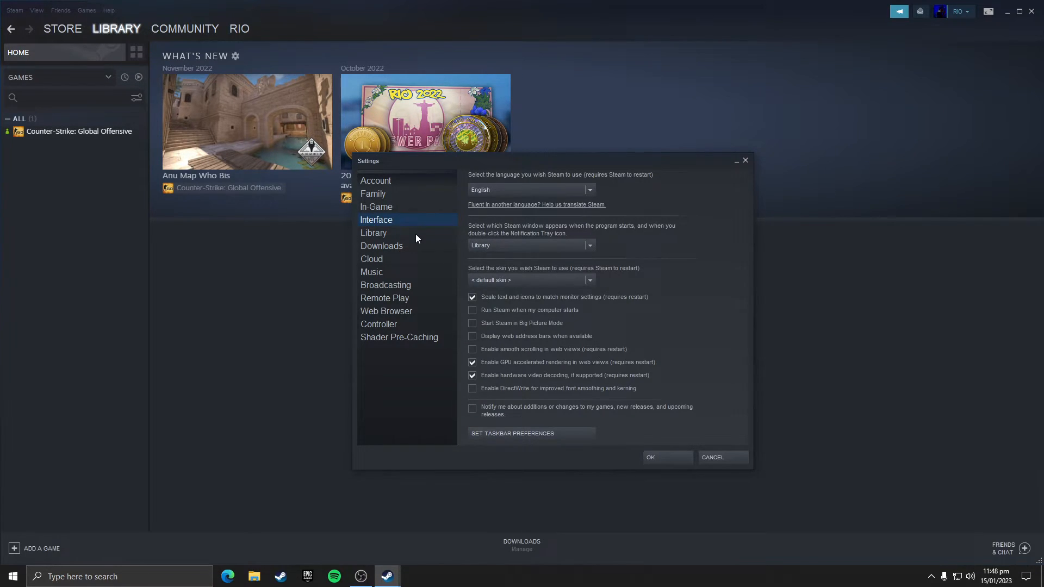
left_click(374, 233)
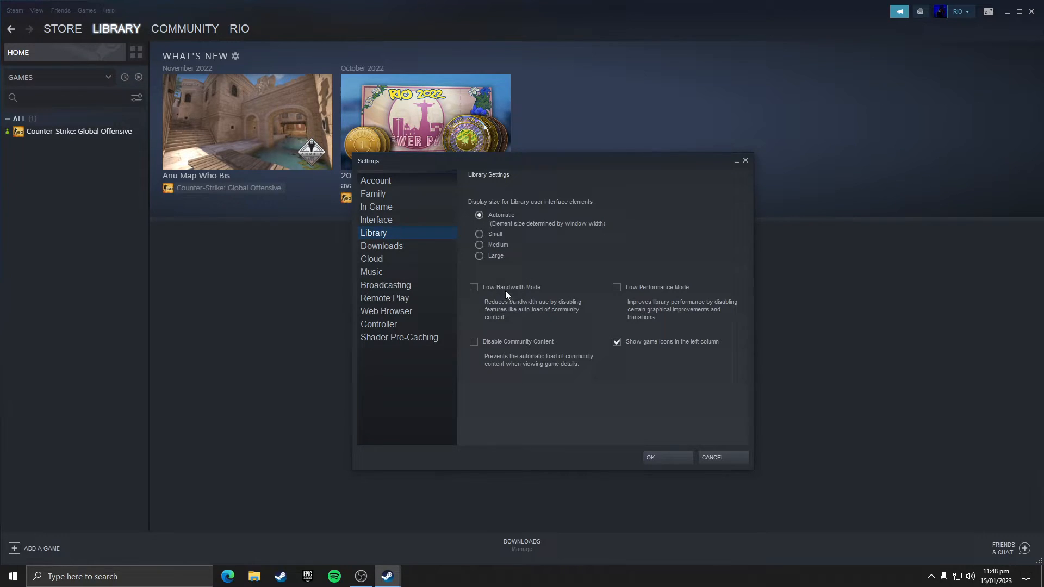
Enable Low Bandwidth Mode and Low Performance Mode, then view the Broadcasting page
left_click(473, 287)
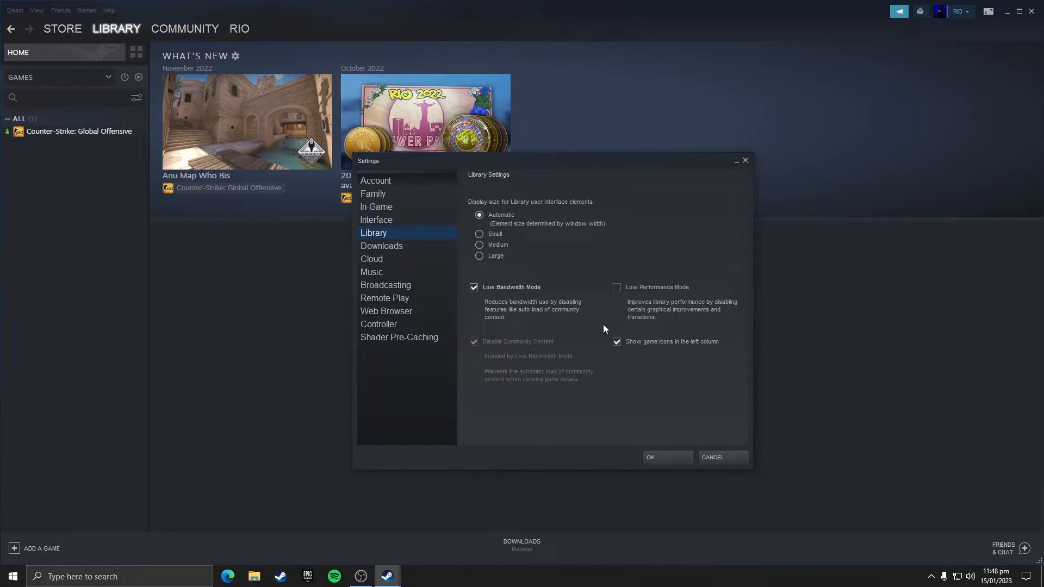
left_click(615, 287)
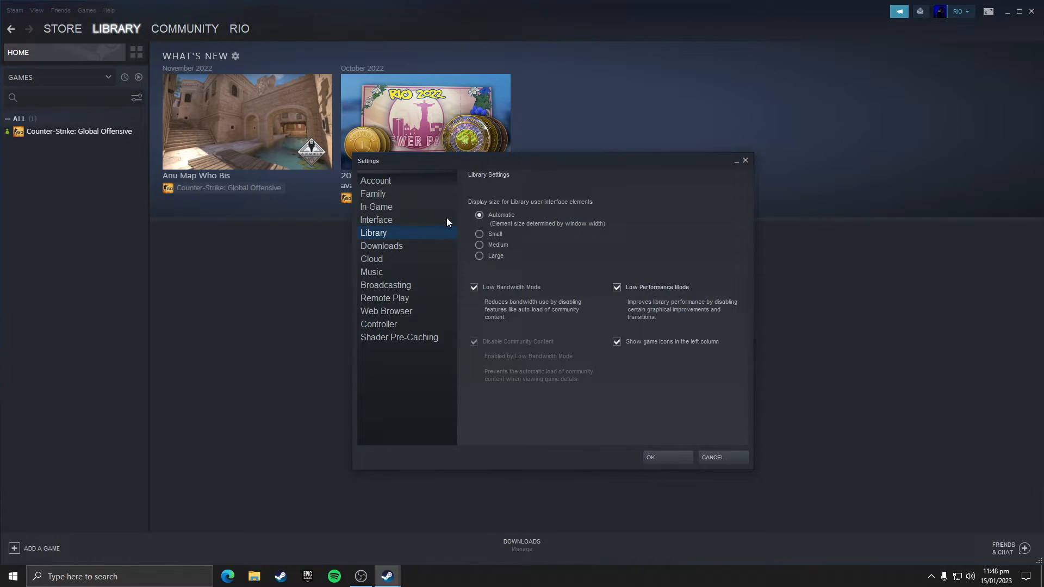
mouse_move(386, 287)
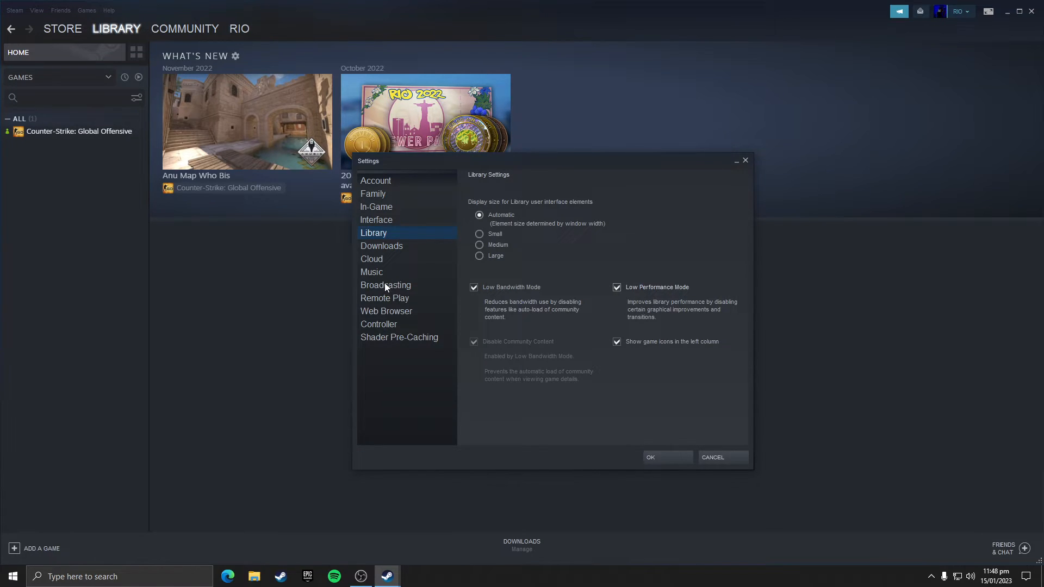
left_click(385, 285)
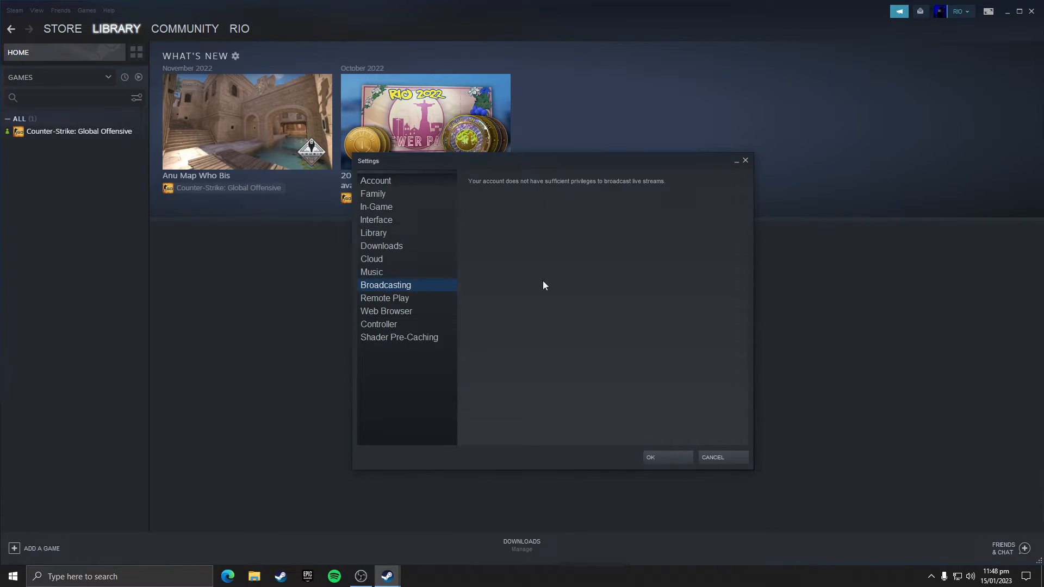
mouse_move(509, 233)
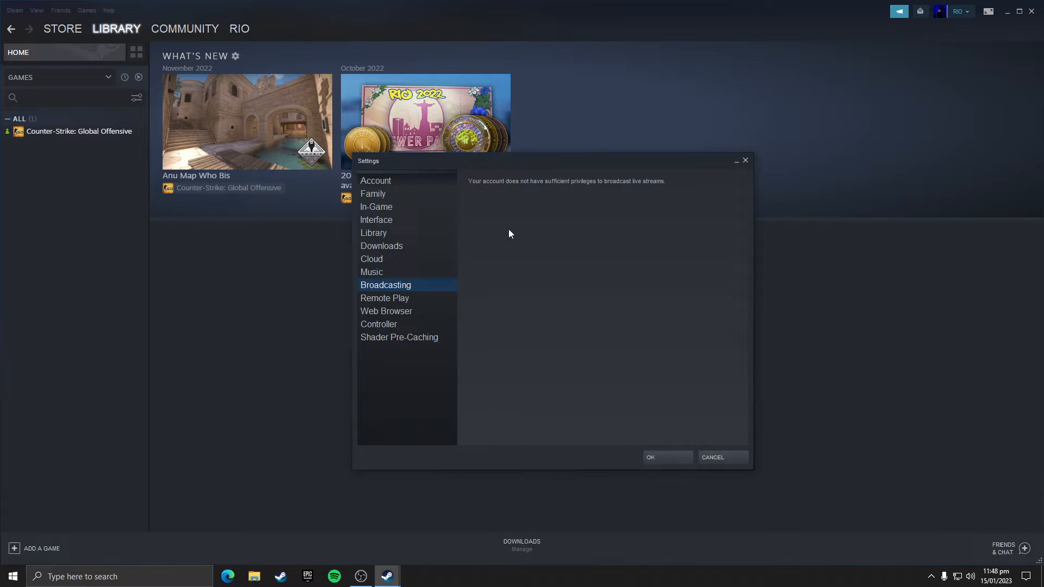
mouse_move(400, 297)
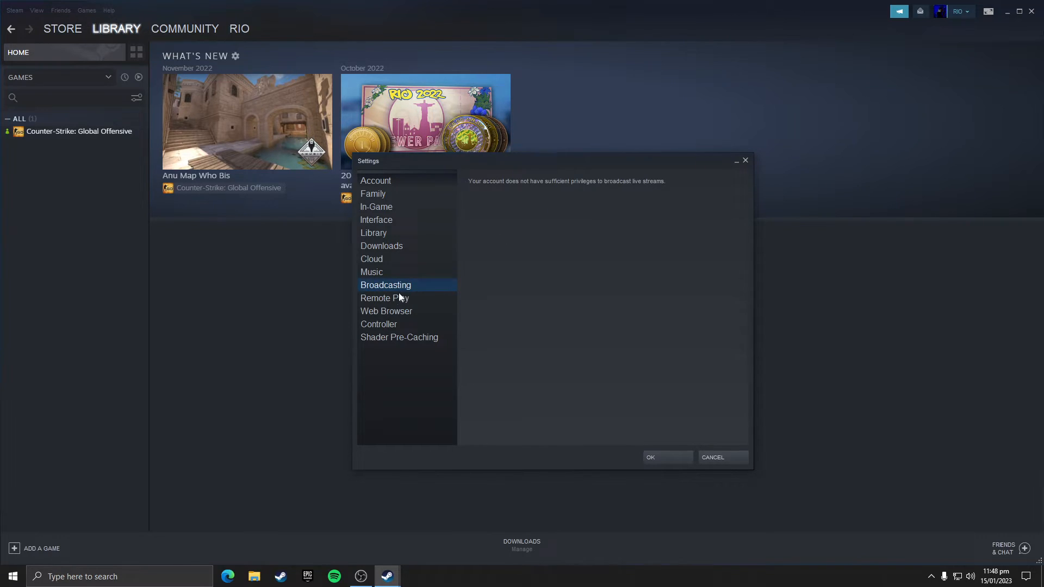
Uncheck Enable Remote Play on the Remote Play page and confirm with OK
left_click(384, 298)
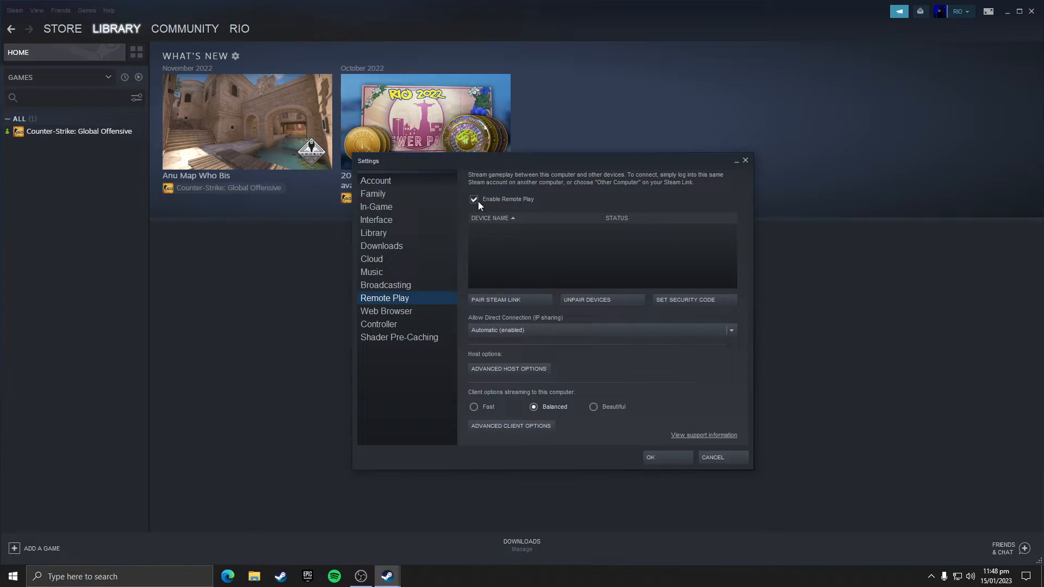
left_click(473, 199)
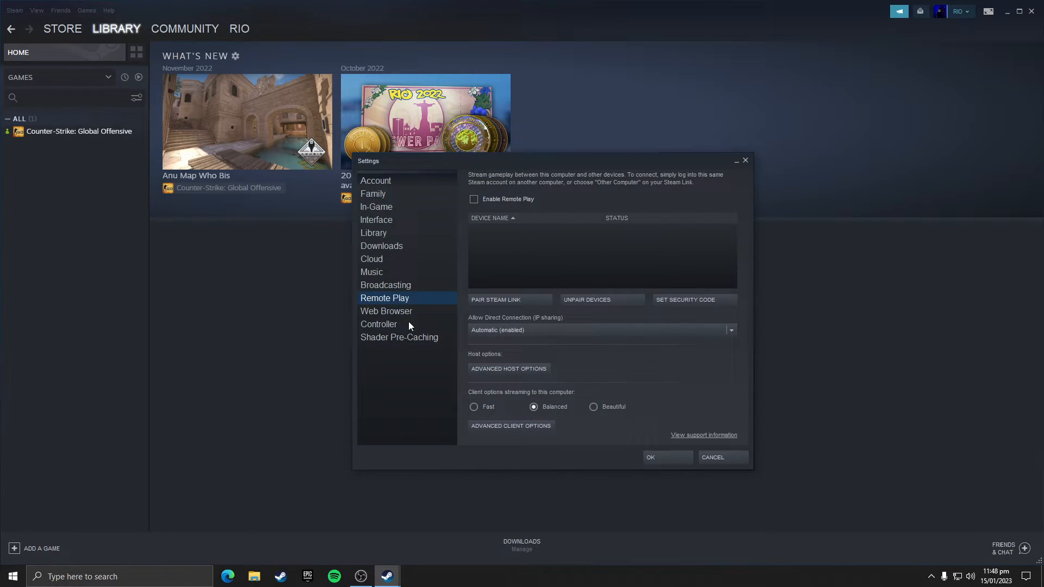
mouse_move(395, 309)
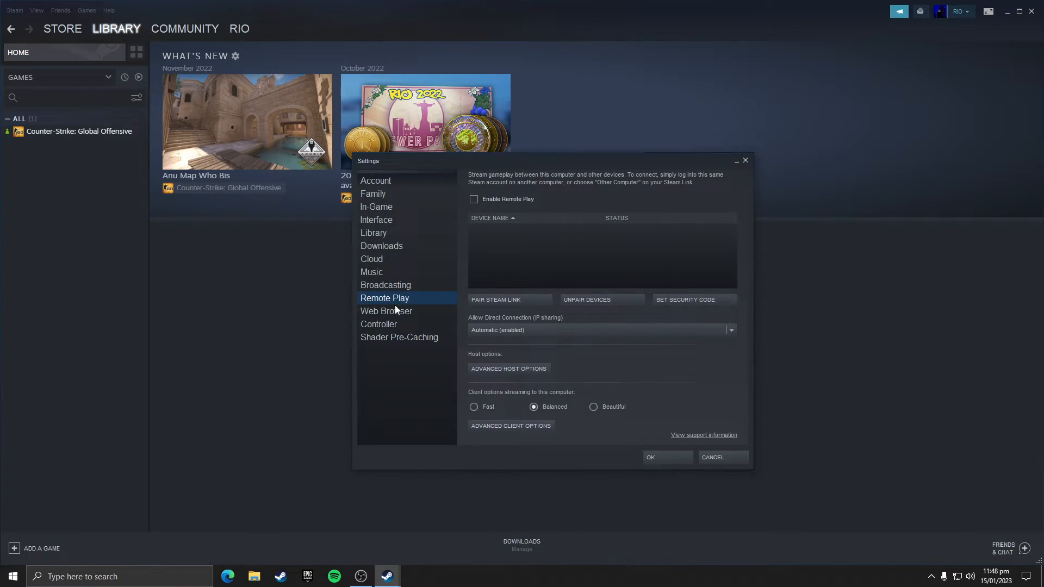
mouse_move(388, 196)
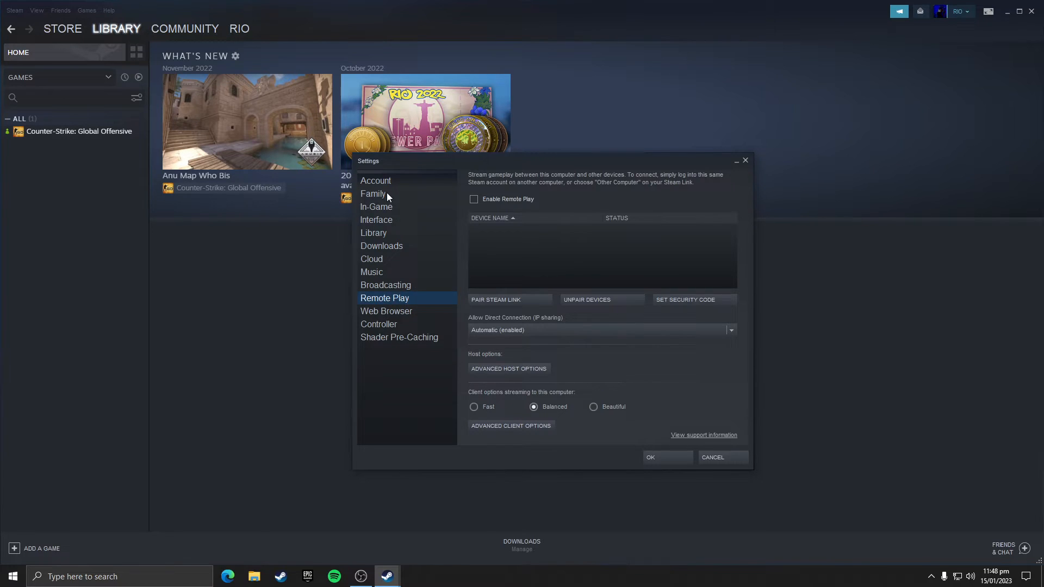
left_click(711, 457)
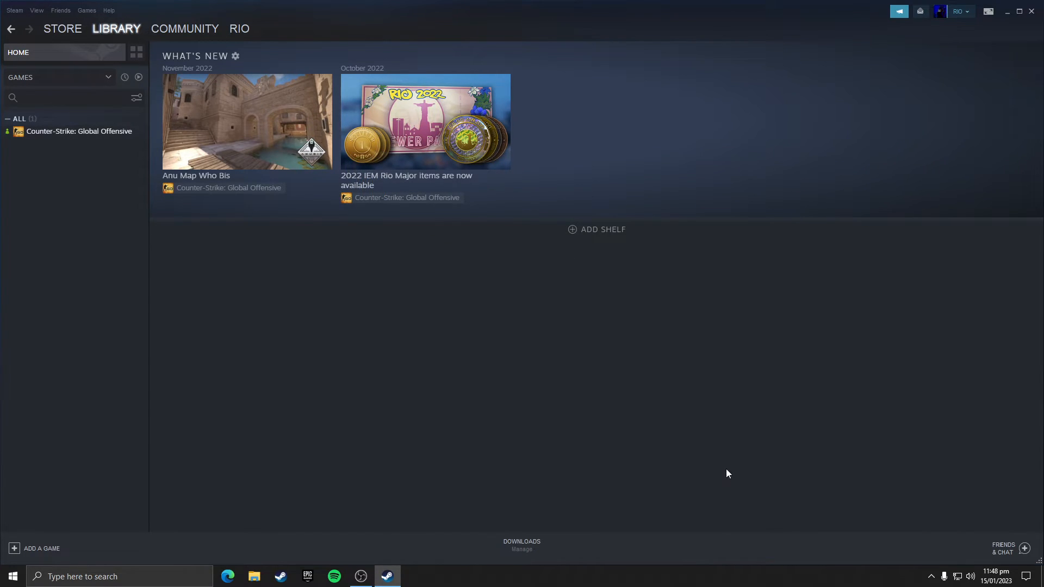
mouse_move(1011, 557)
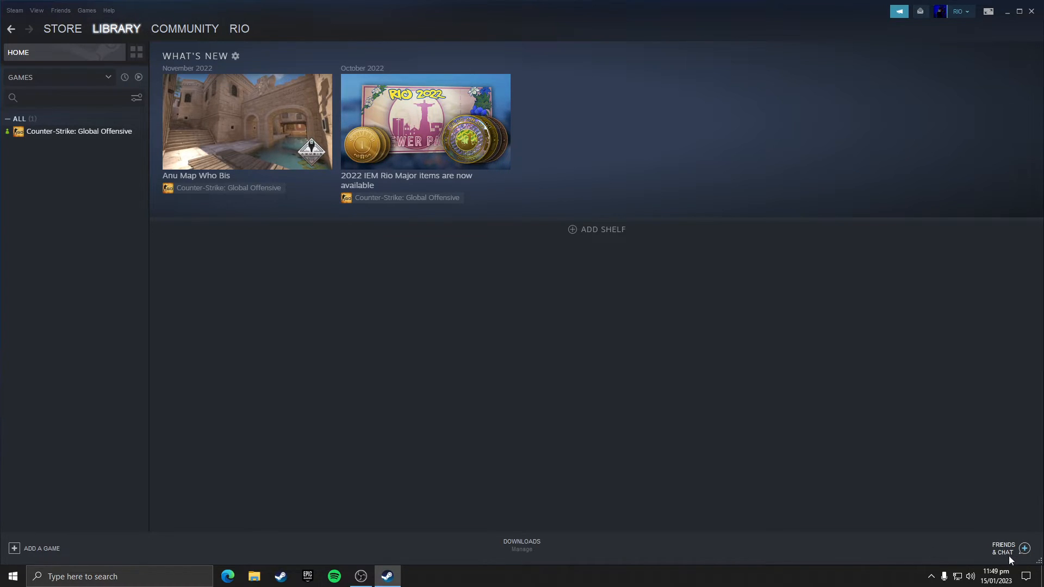
Open Friends & Chat settings, leave Animated Avatars off, and go to the Chat page
left_click(1003, 548)
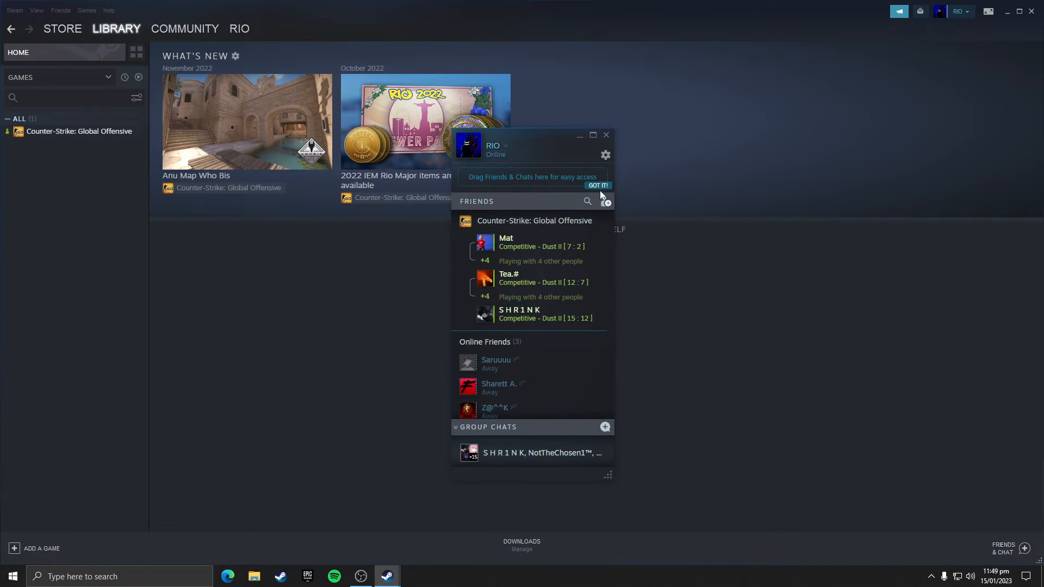
left_click(605, 154)
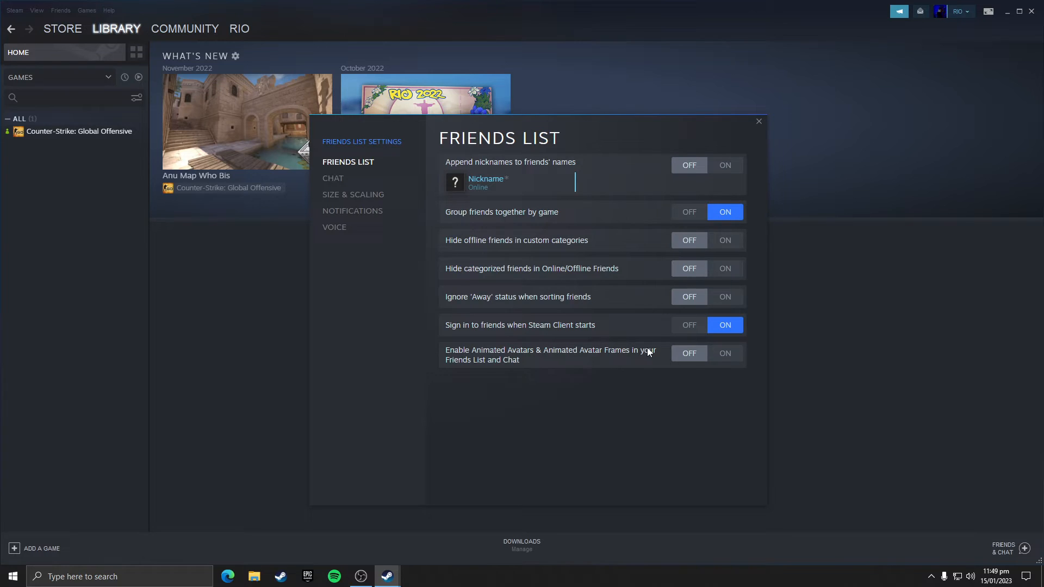
mouse_move(529, 358)
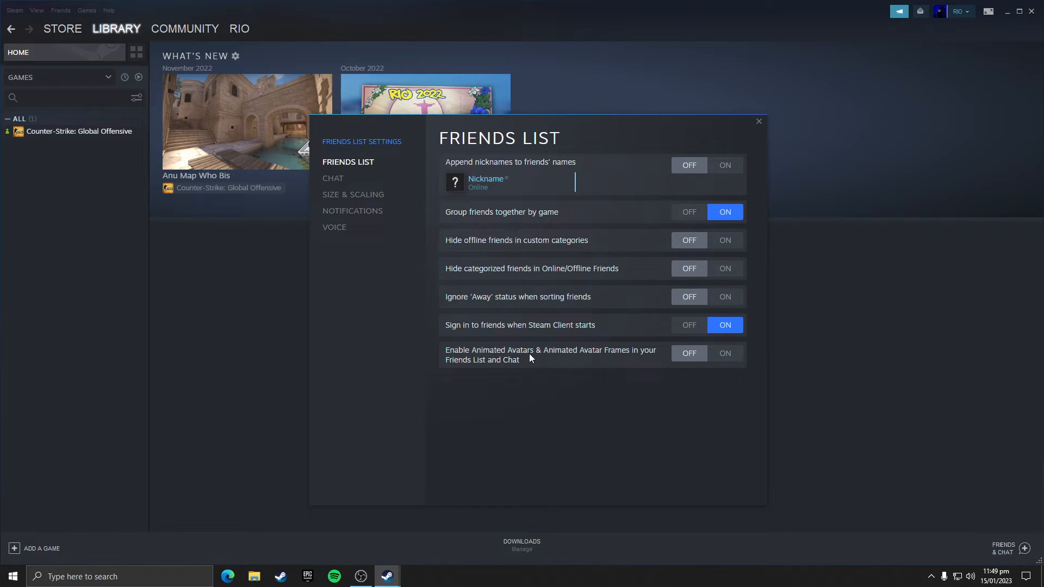
mouse_move(620, 360)
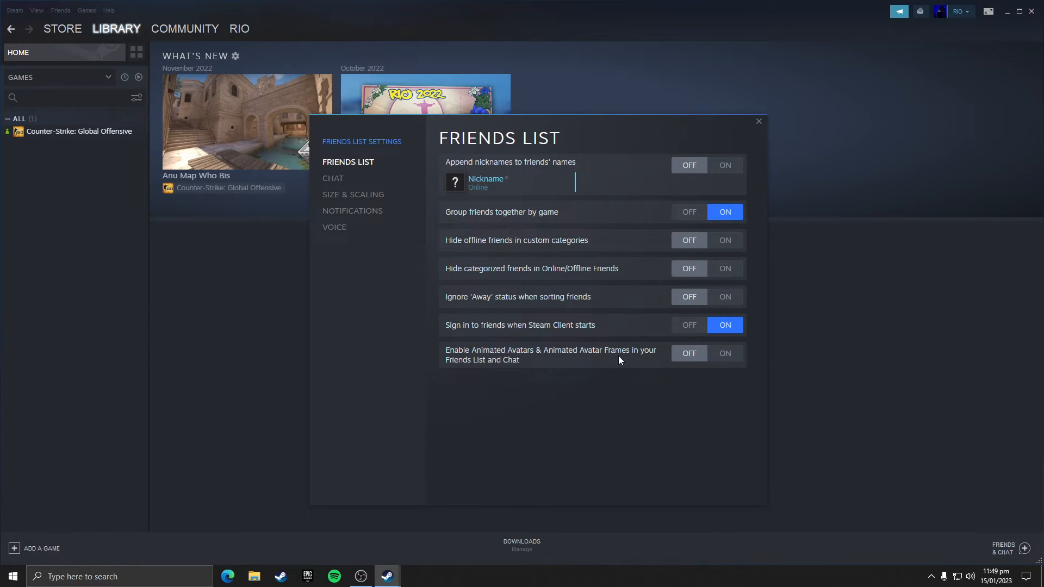
left_click(724, 353)
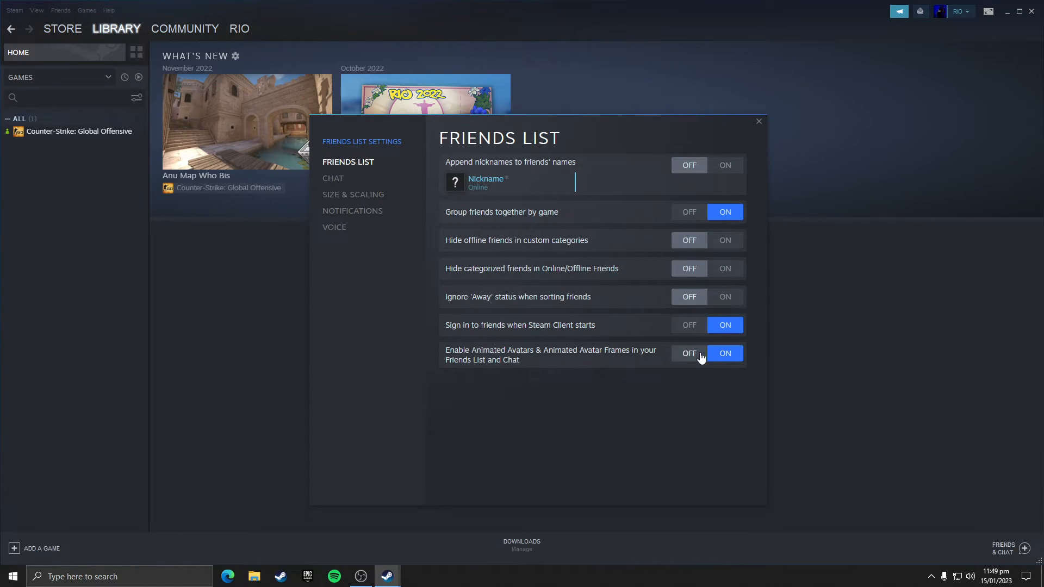
left_click(689, 358)
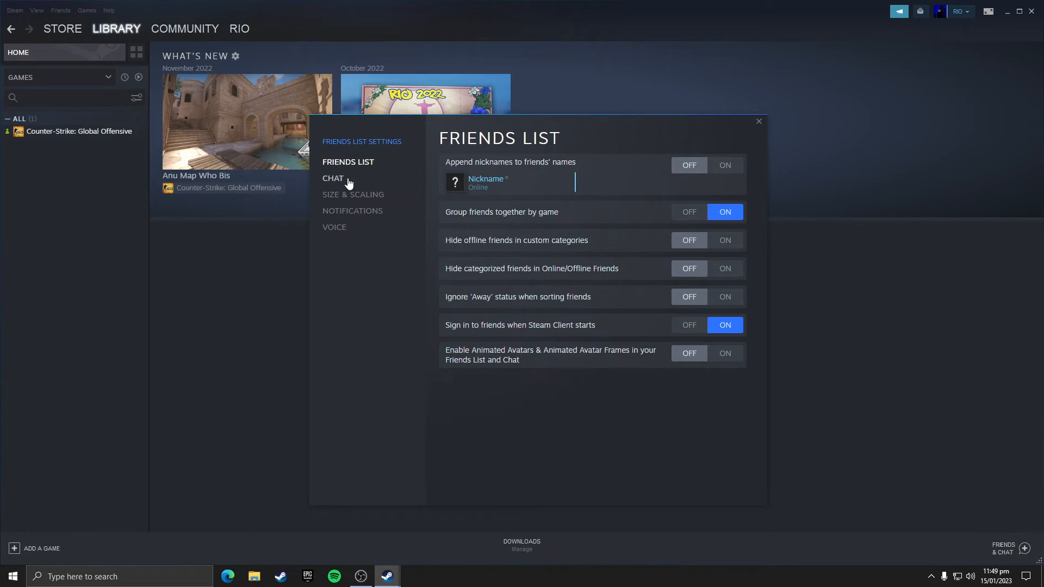
left_click(332, 177)
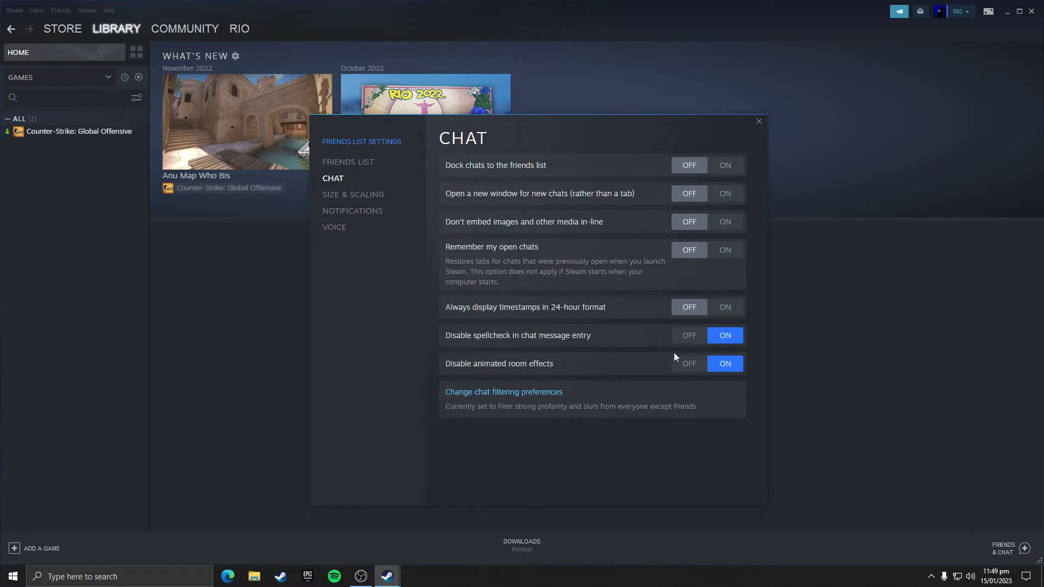
mouse_move(520, 343)
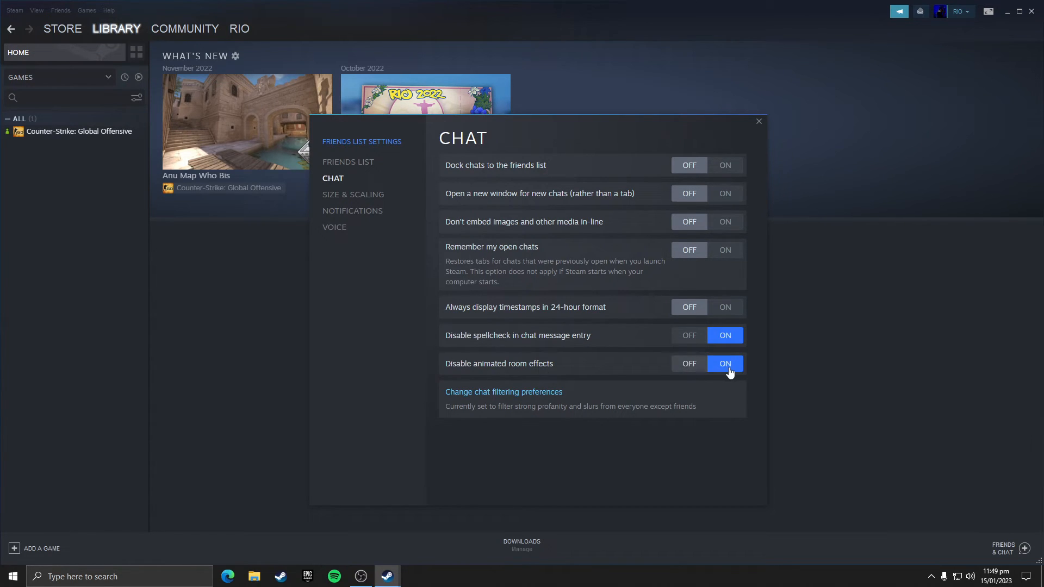
mouse_move(739, 371)
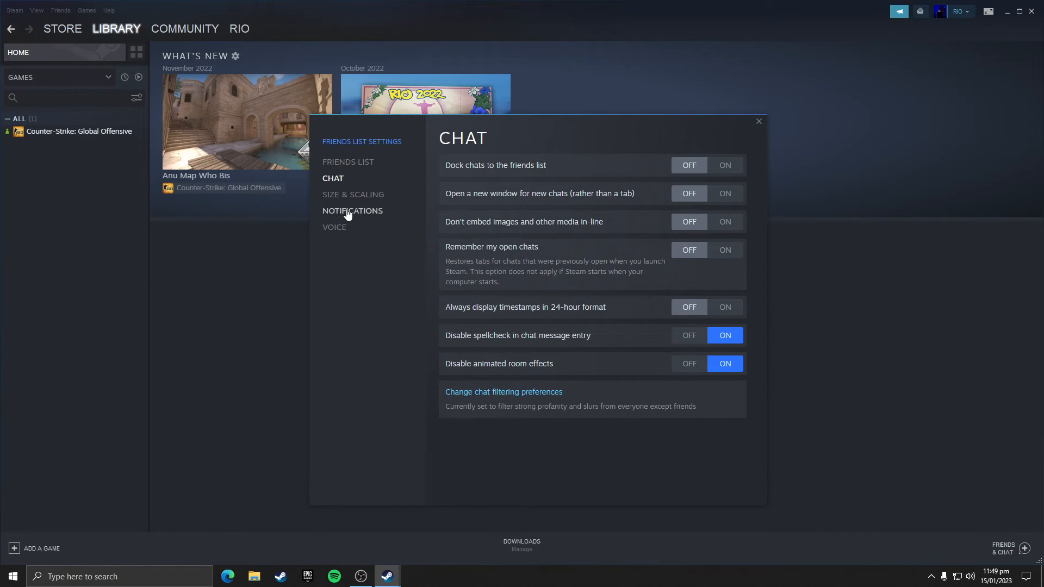
Review the Notifications page, then close the Friends List Settings window
left_click(353, 211)
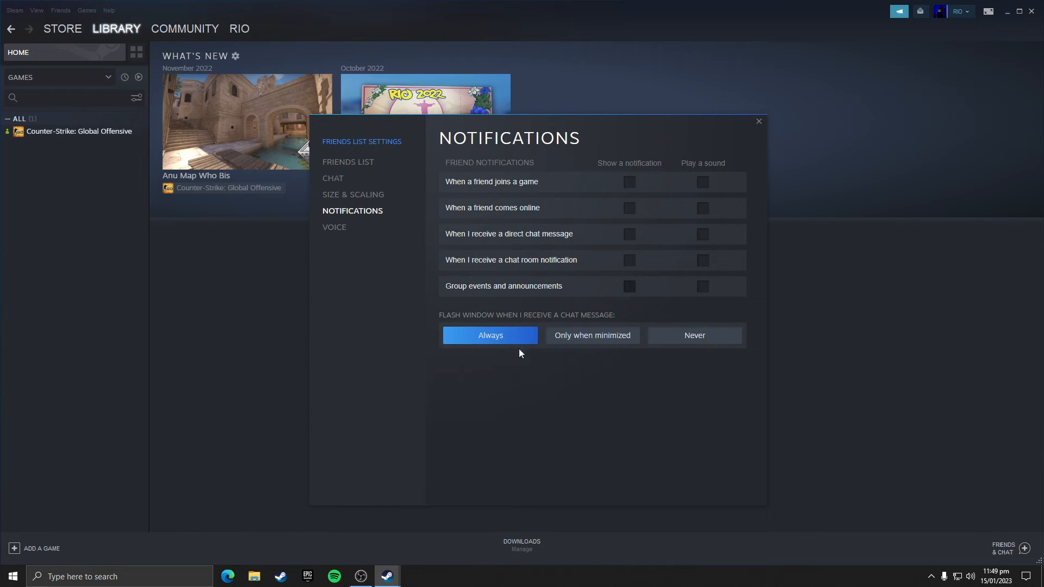
left_click(757, 121)
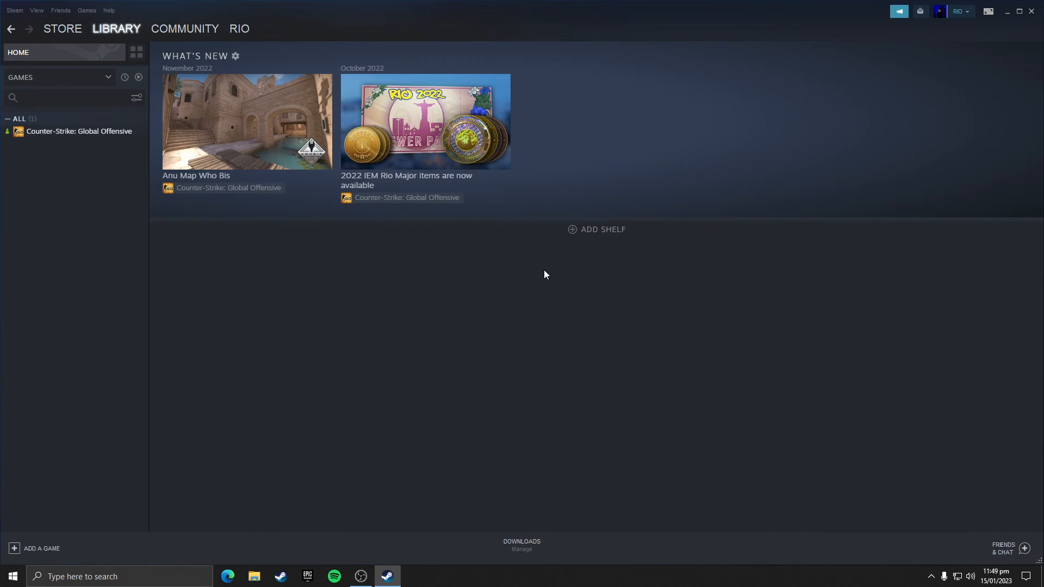
mouse_move(543, 280)
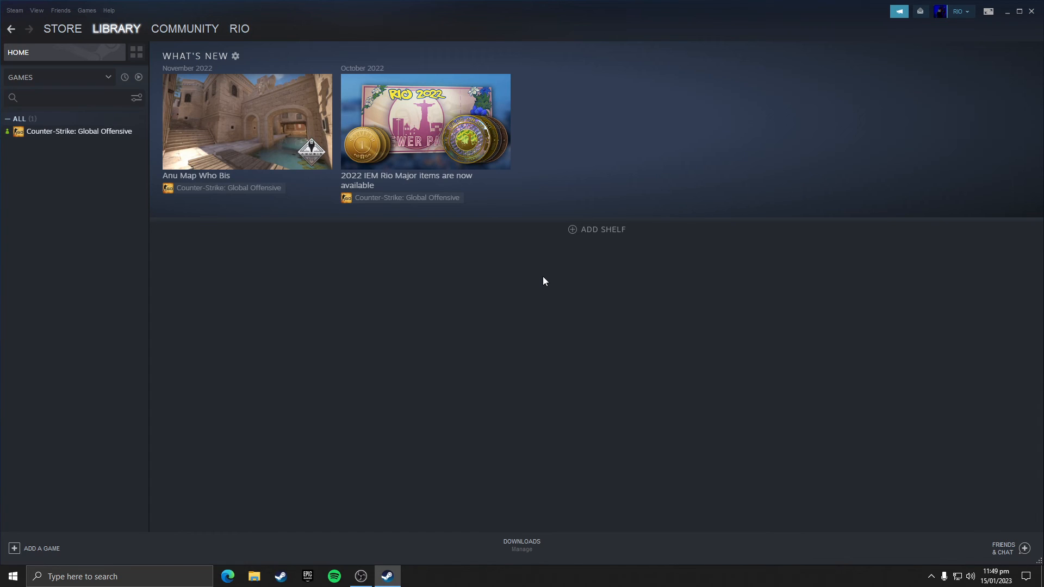